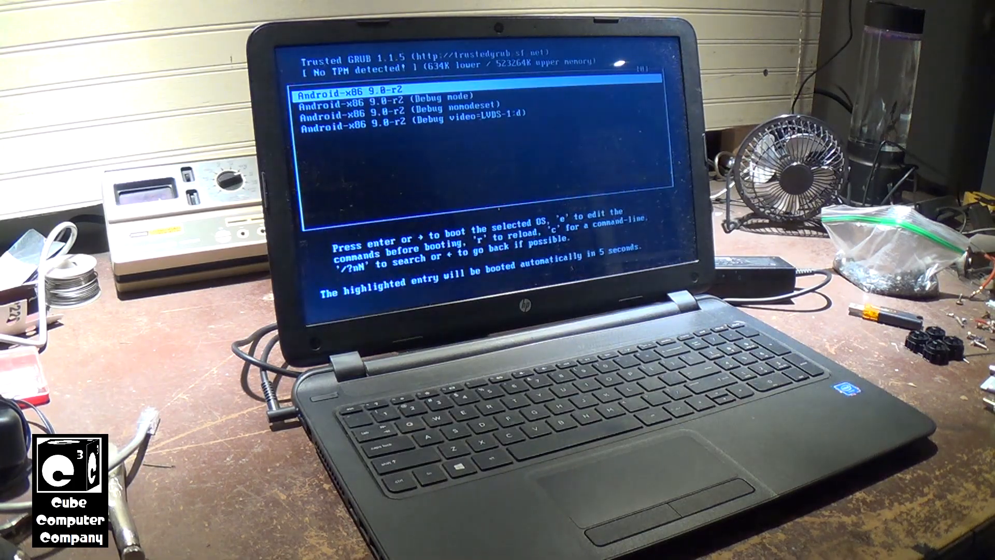
Step: Boot the standard 'Android-x86 9.0-r2' entry from the Trusted GRUB menu
{"action": "key", "text": "enter"}
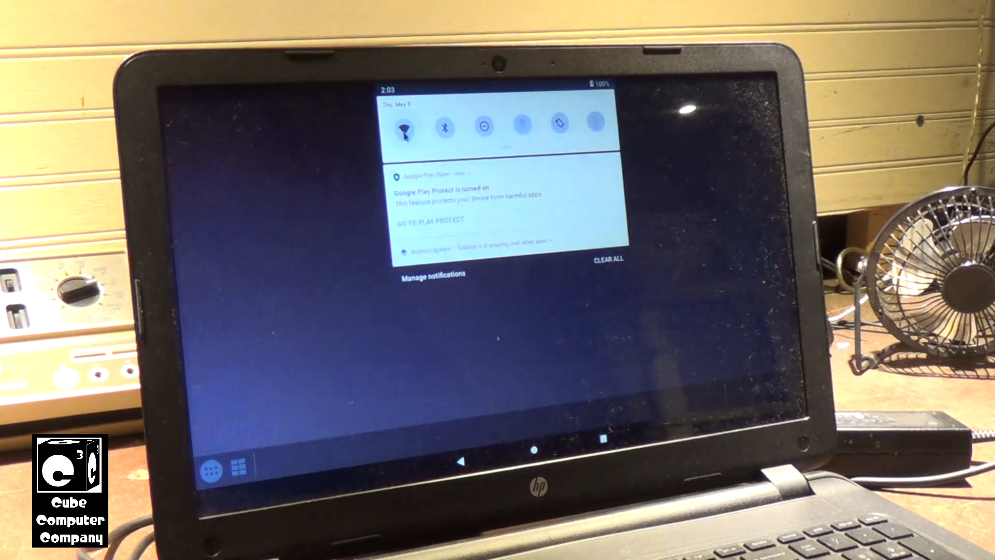
Step: Turn WiFi on with the quick settings WiFi tile
{"action": "left_click", "coordinate": [403, 127]}
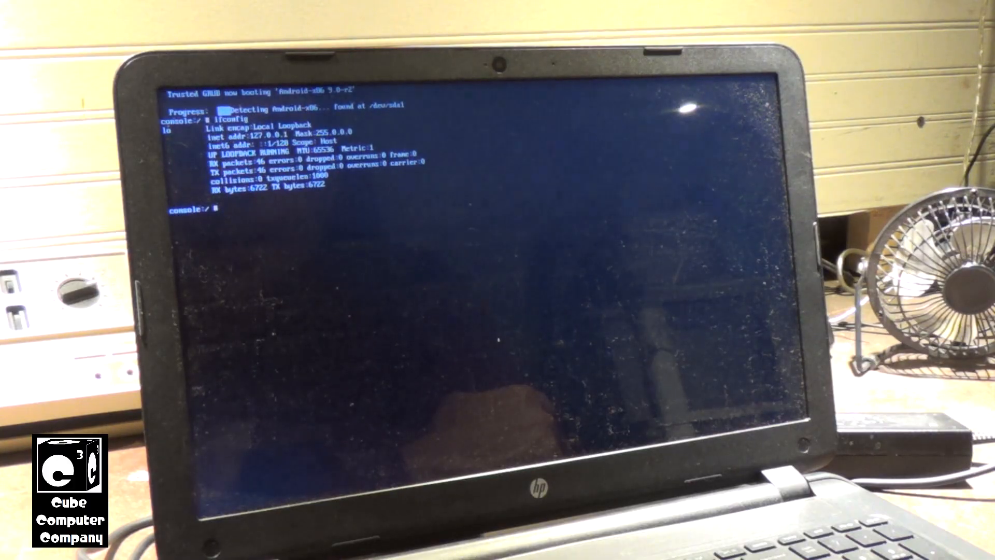
Step: Run 'ifconfig wlan0 up' and 'ifconfig' in the console to enable the wireless interface
{"action": "type", "text": "ifconfig wlan0 up"}
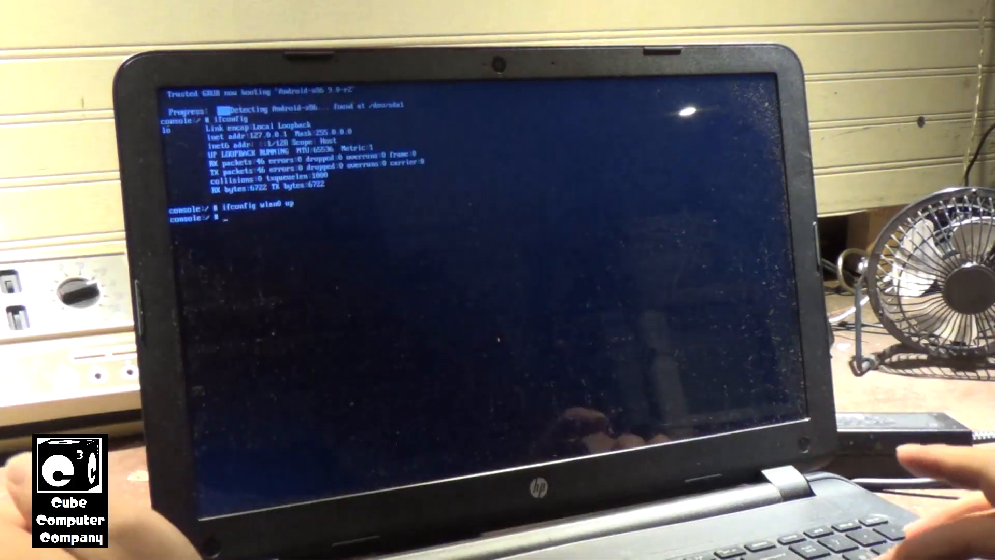
{"action": "type", "text": "ifconfig"}
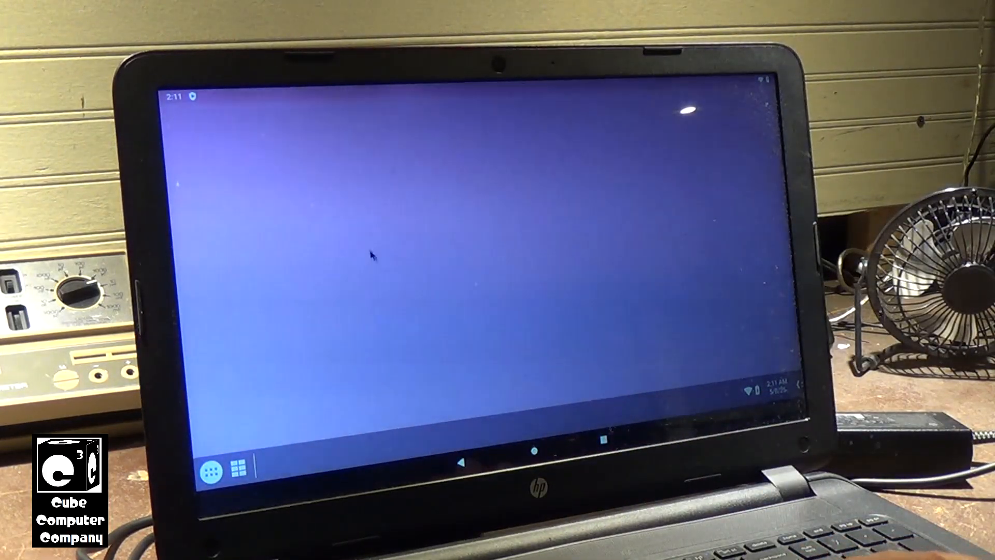
{"action": "mouse_move", "coordinate": [212, 461]}
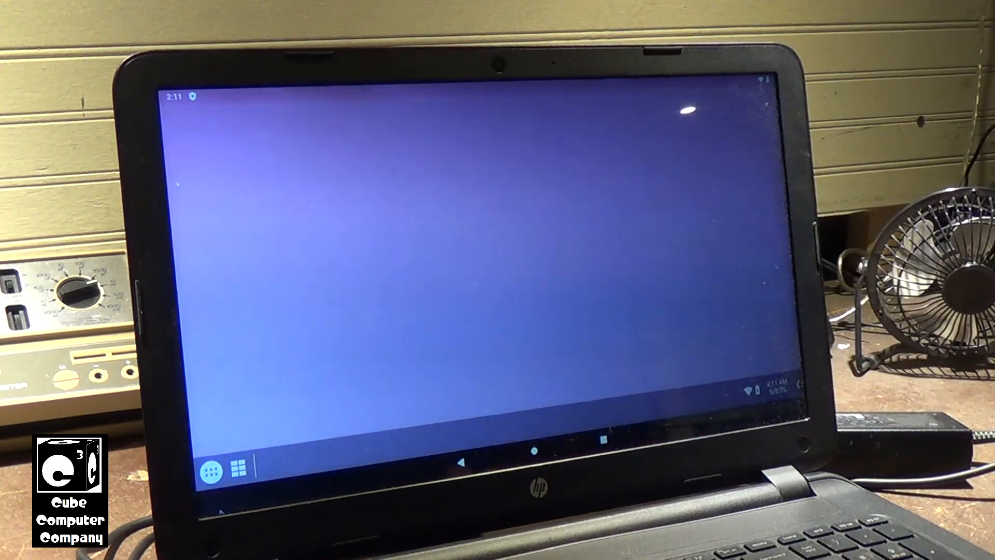
Step: Open the app drawer from the taskbar to list installed apps
{"action": "left_click", "coordinate": [209, 462]}
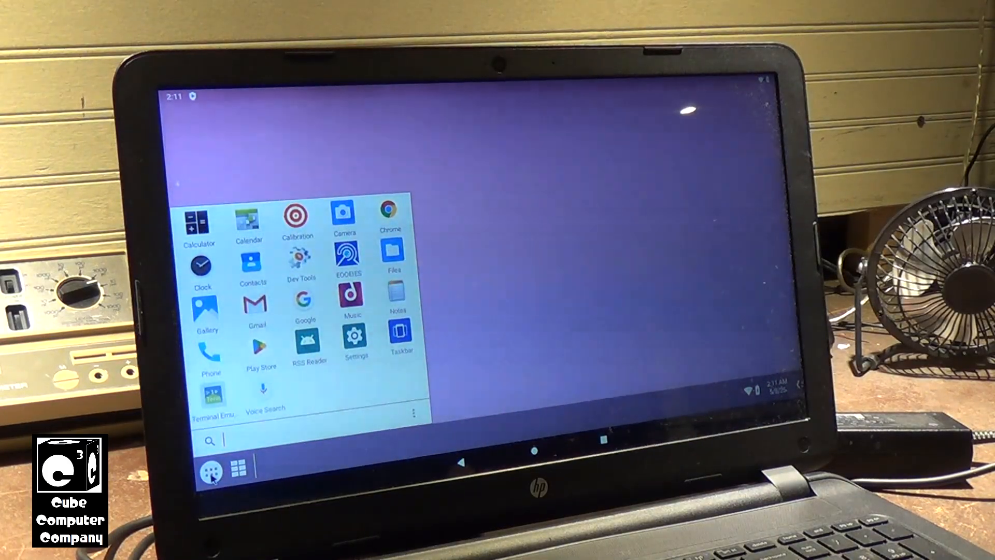
Step: Launch Chrome, untick 'Help make Chrome better', and accept the terms
{"action": "left_click", "coordinate": [347, 261]}
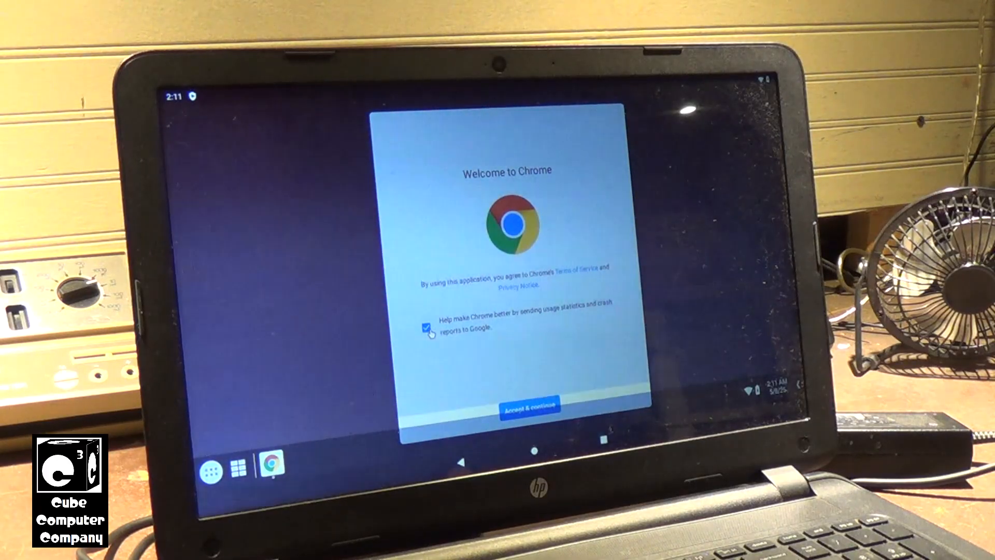
{"action": "left_click", "coordinate": [427, 327]}
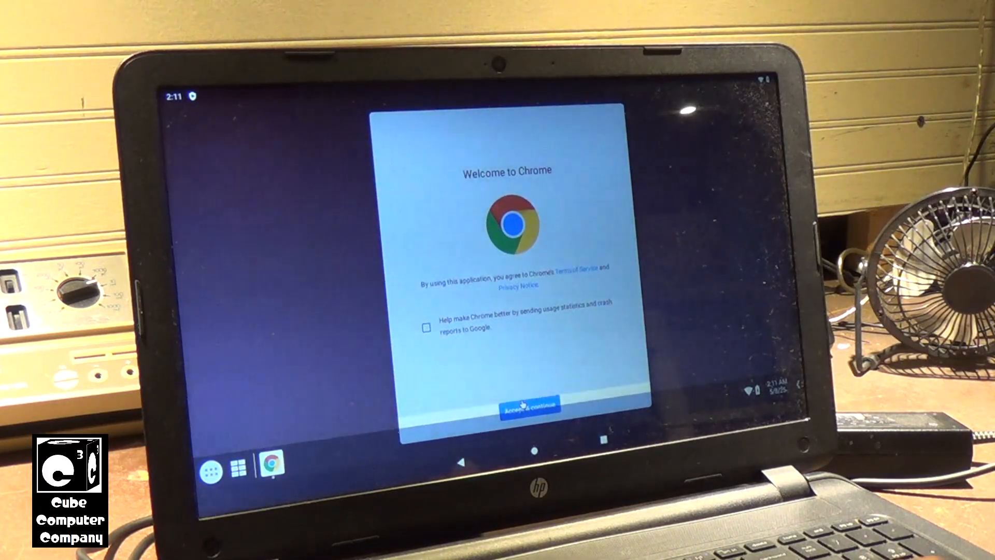
{"action": "left_click", "coordinate": [529, 403]}
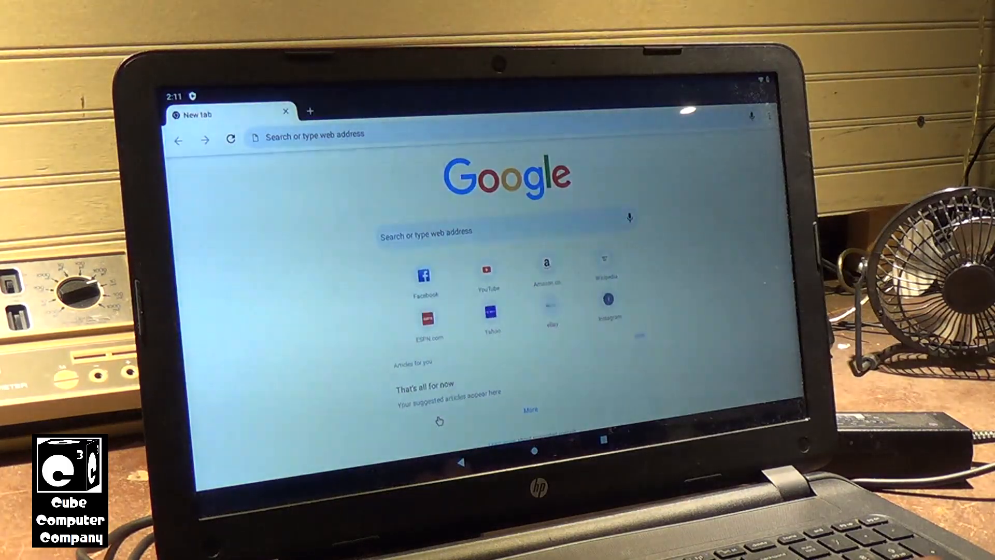
{"action": "mouse_move", "coordinate": [403, 376]}
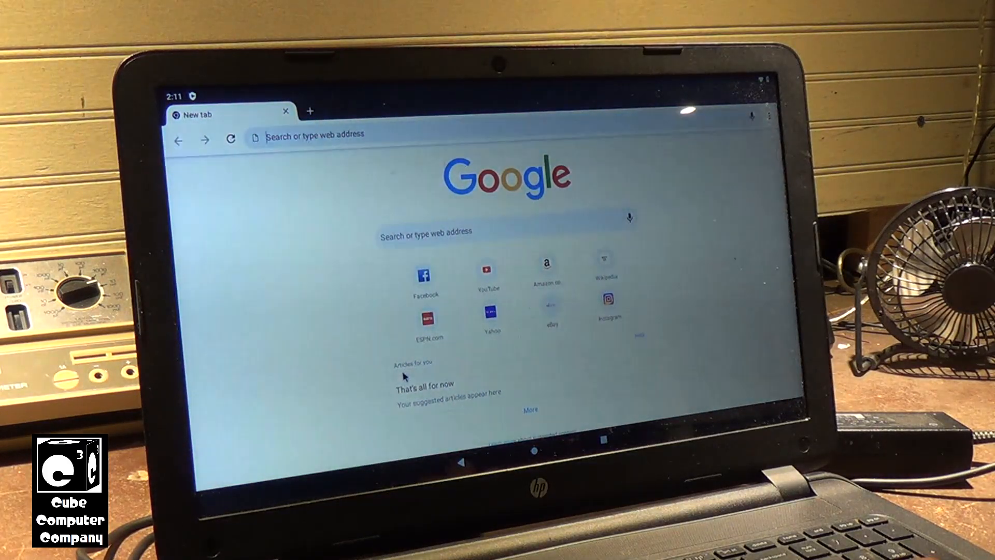
Step: Open YouTube from the new tab shortcut and switch to the desktop site
{"action": "left_click", "coordinate": [486, 268]}
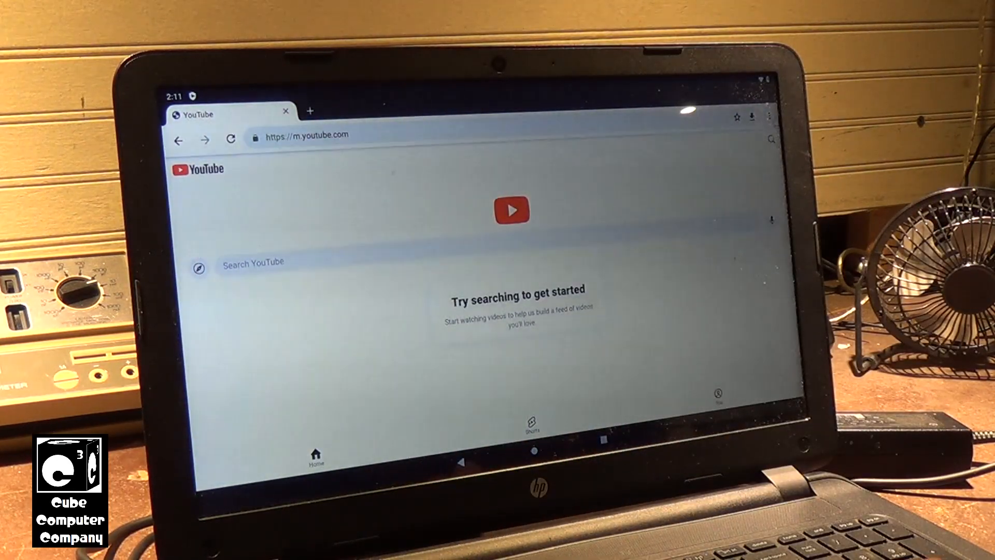
{"action": "left_click", "coordinate": [769, 118]}
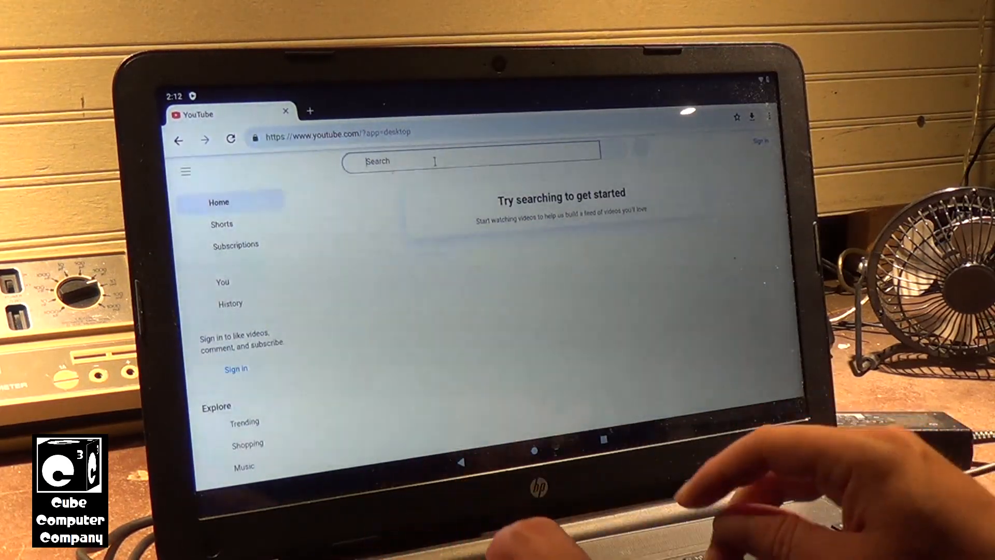
Step: Search YouTube for 'cube computer channel', open the channel and scroll its videos
{"action": "type", "text": "cube comp"}
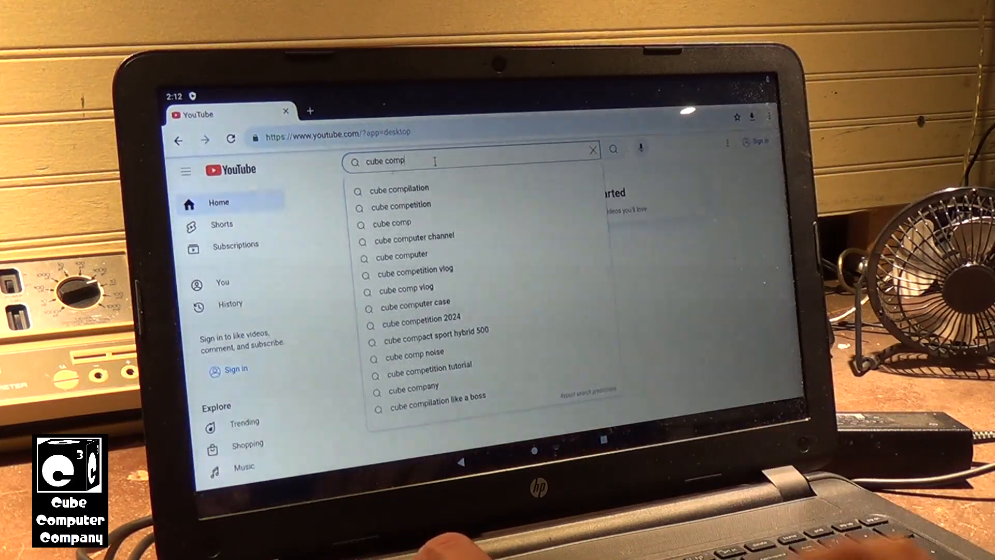
{"action": "left_click", "coordinate": [415, 237]}
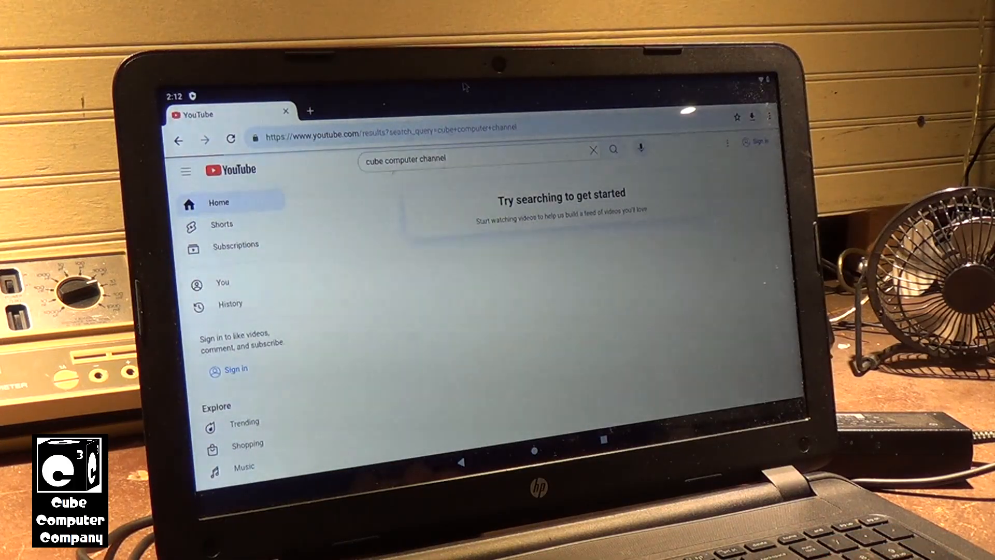
{"action": "left_click", "coordinate": [614, 148]}
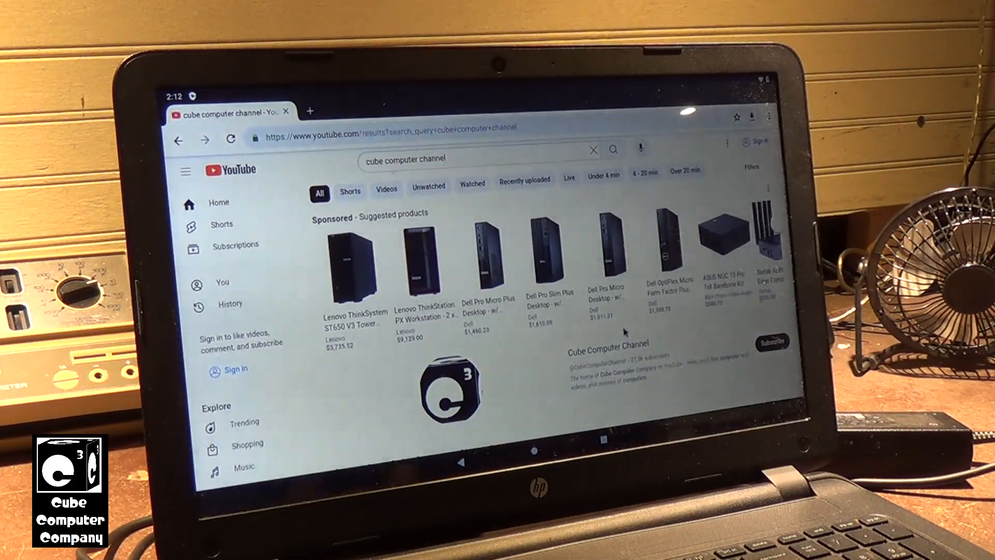
{"action": "scroll", "scroll_direction": "down", "scroll_amount": 3}
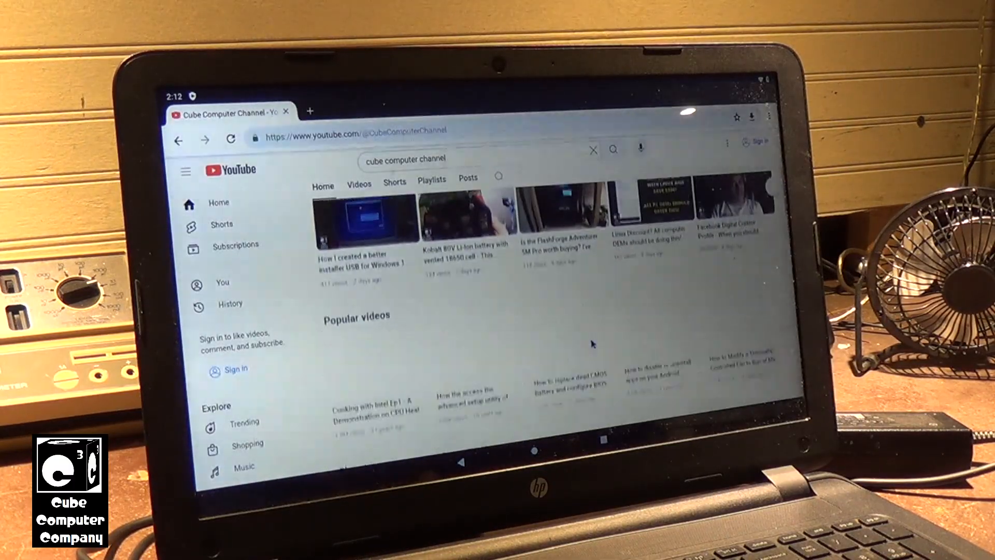
{"action": "scroll", "scroll_direction": "down", "scroll_amount": 3}
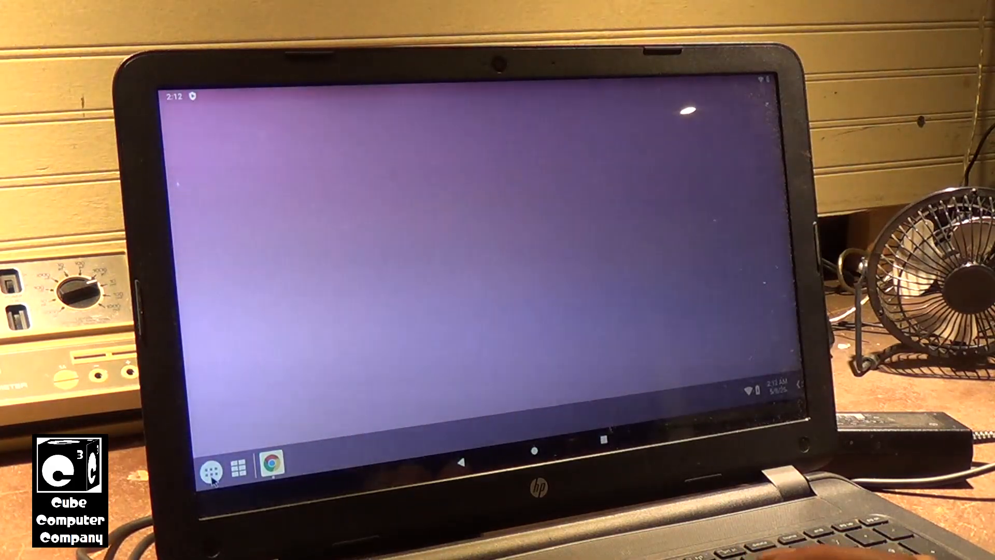
Step: Open the app drawer again and close it back to the empty desktop
{"action": "left_click", "coordinate": [210, 461]}
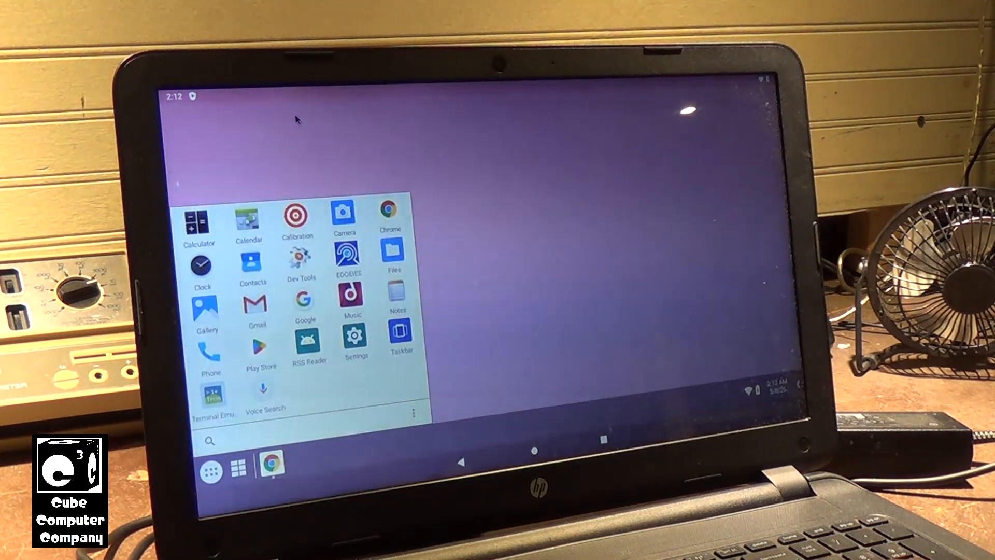
{"action": "left_click", "coordinate": [347, 257]}
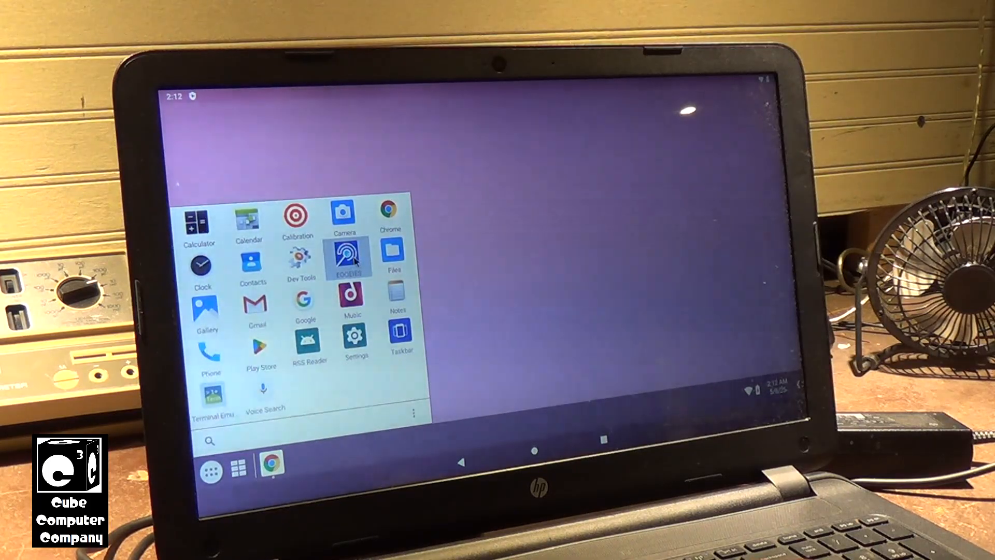
{"action": "left_click", "coordinate": [348, 258]}
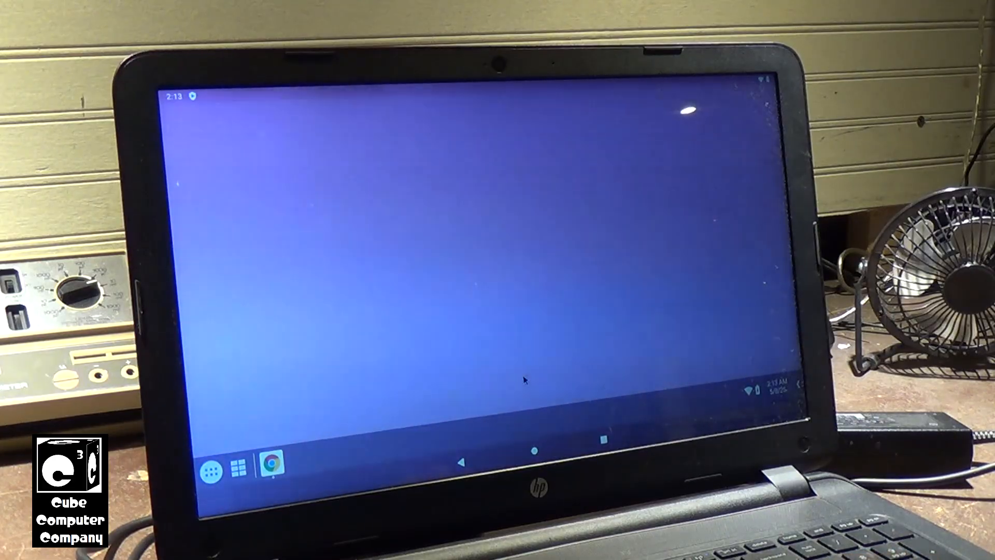
{"action": "mouse_move", "coordinate": [223, 489]}
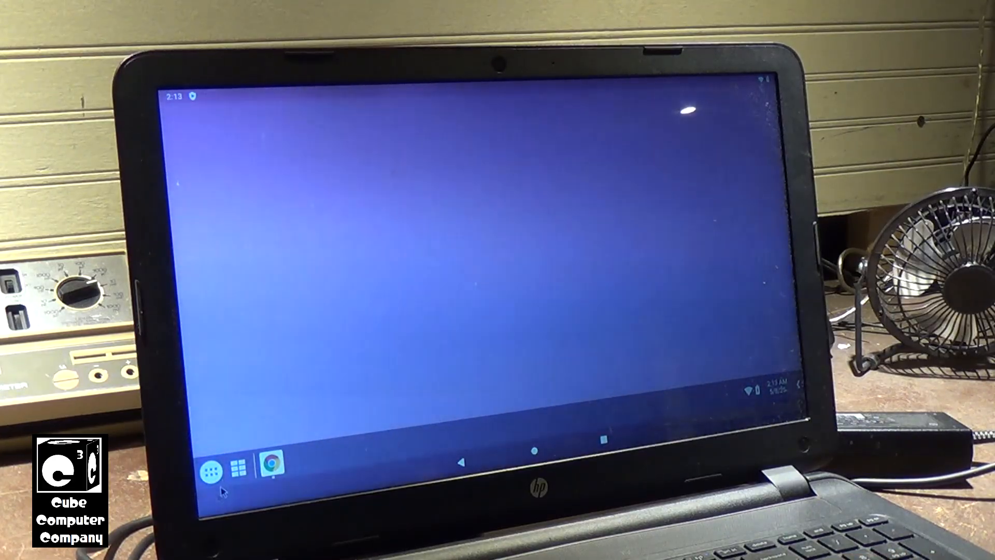
Step: Clear Chrome and launch the Play Store from the drawer, retrying after it vanishes
{"action": "left_click", "coordinate": [209, 461]}
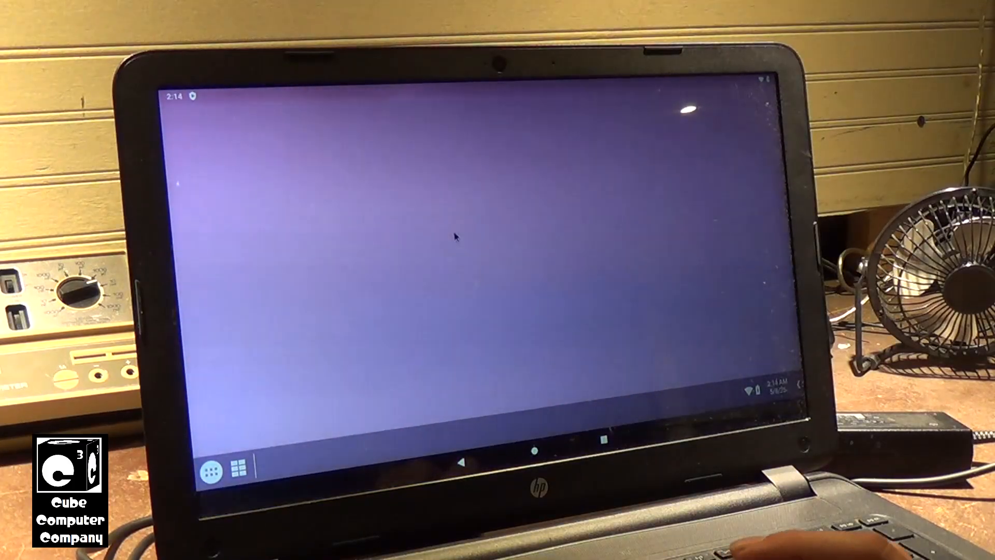
{"action": "left_click", "coordinate": [211, 465]}
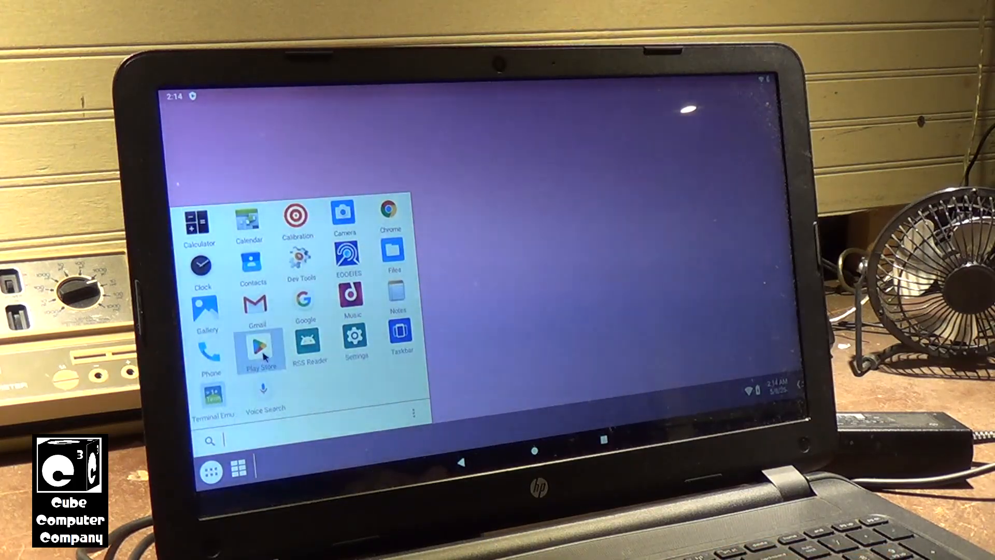
{"action": "left_click", "coordinate": [257, 349]}
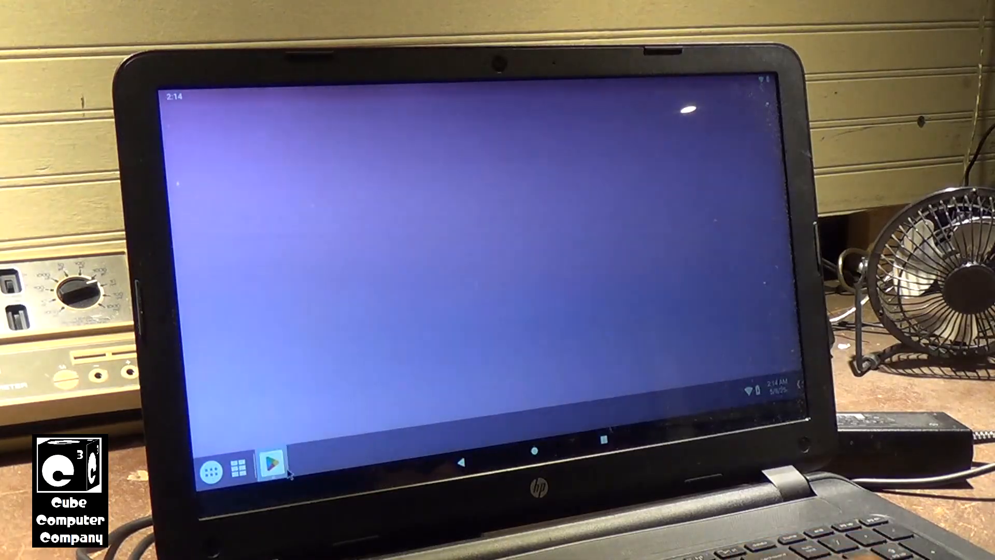
{"action": "left_click", "coordinate": [275, 457]}
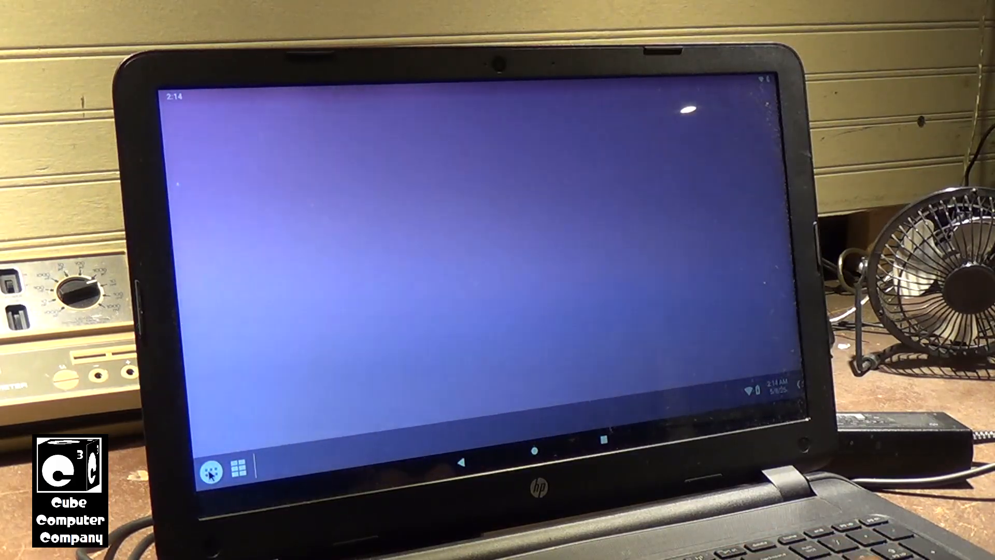
{"action": "left_click", "coordinate": [210, 464]}
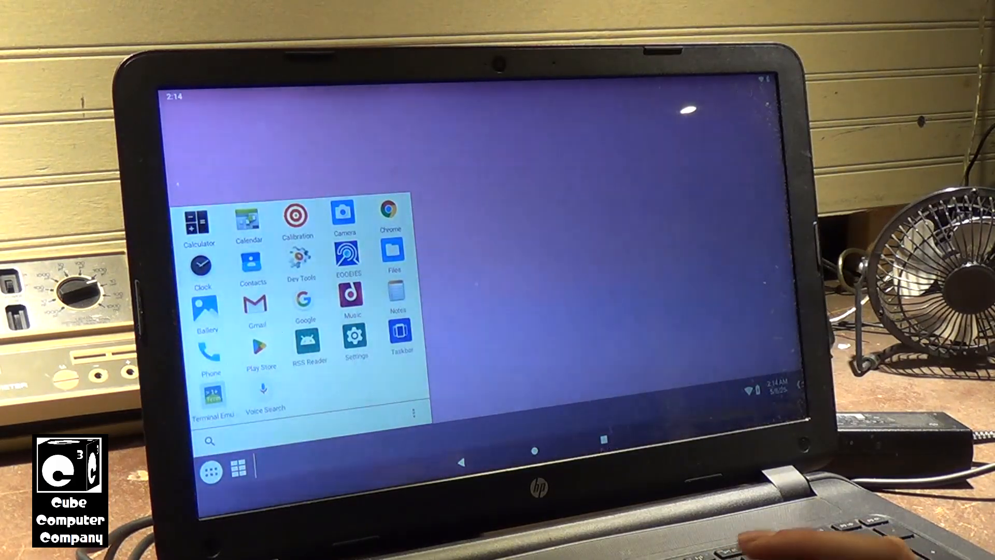
{"action": "left_click", "coordinate": [260, 347]}
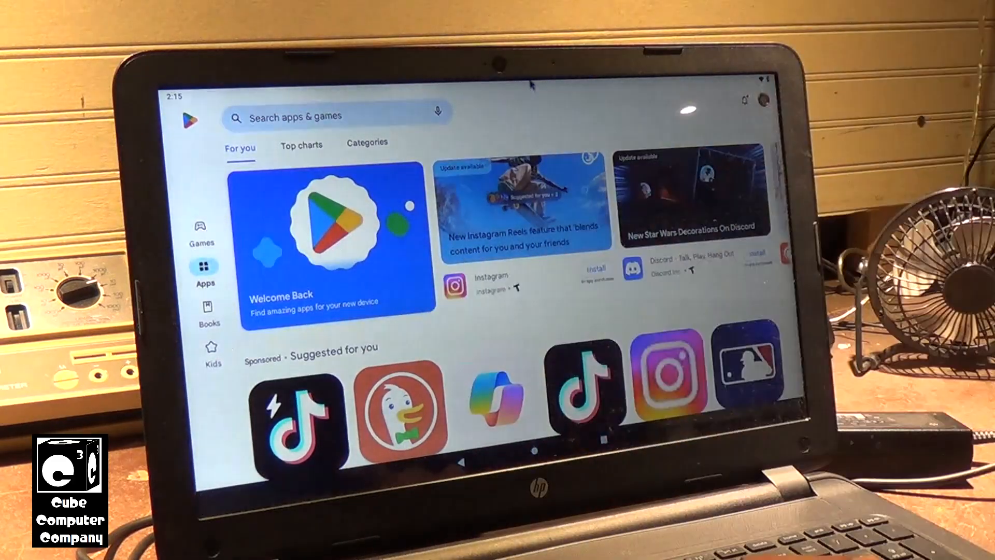
Step: Scroll the Play Store For you page down to the Music streaming section
{"action": "scroll", "scroll_direction": "down", "scroll_amount": 3}
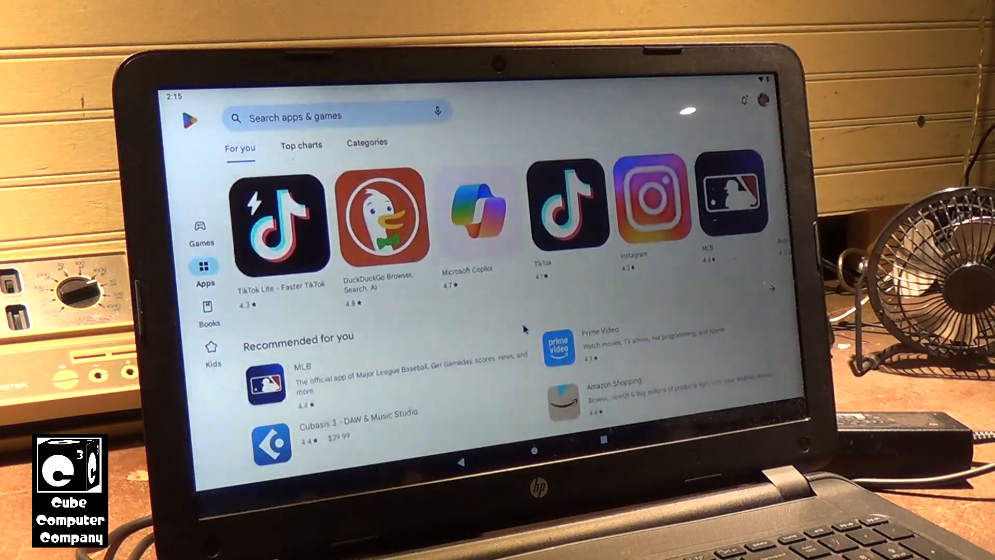
{"action": "scroll", "scroll_direction": "down", "scroll_amount": 3}
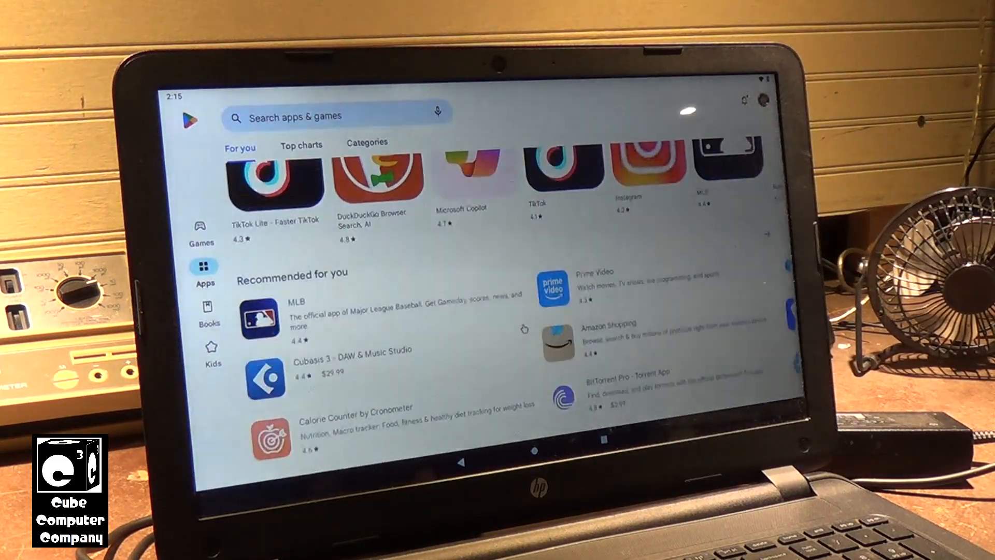
{"action": "scroll", "scroll_direction": "down", "scroll_amount": 3}
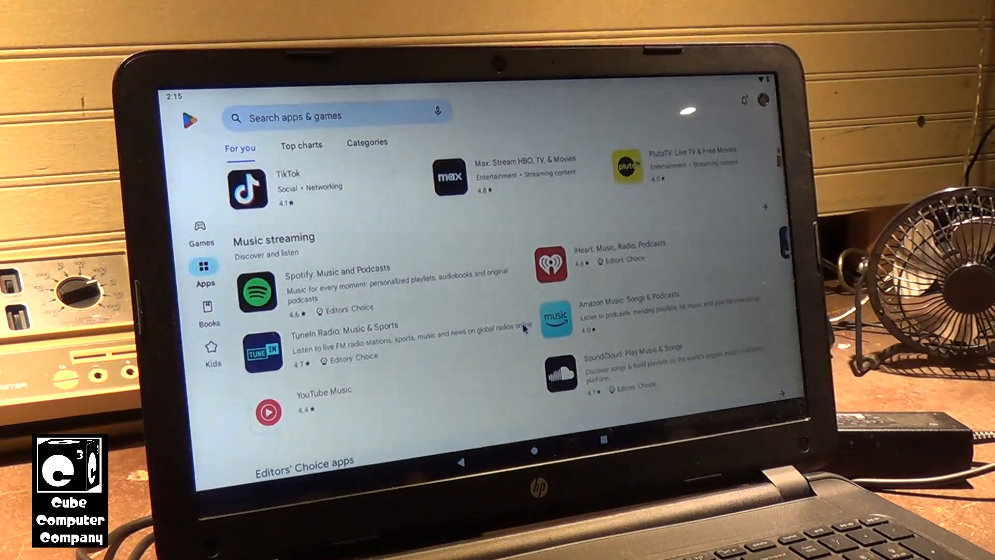
{"action": "scroll", "scroll_direction": "down", "scroll_amount": 3}
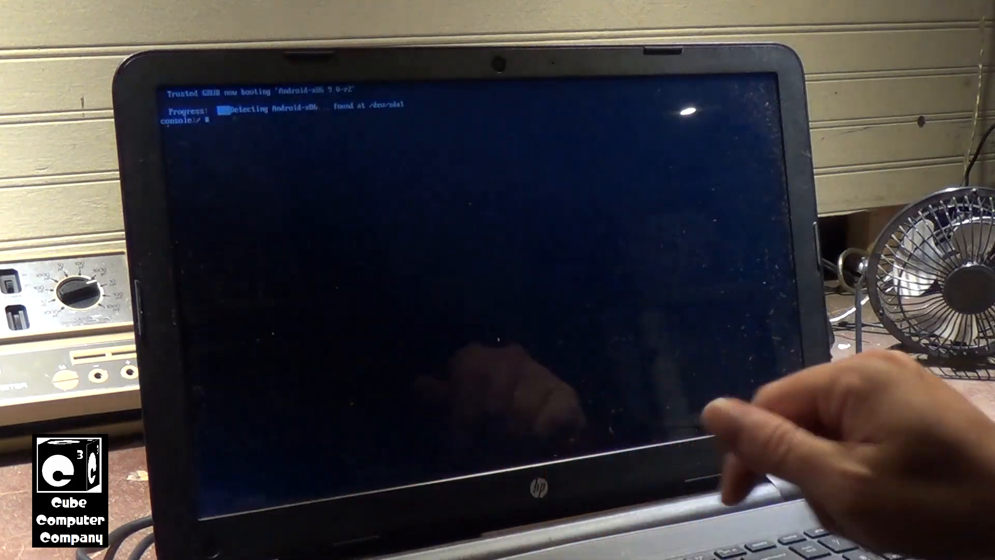
Step: Enter 'ifconfig wlan0 up' at the console to bring the WiFi interface up
{"action": "type", "text": "ifconfig w"}
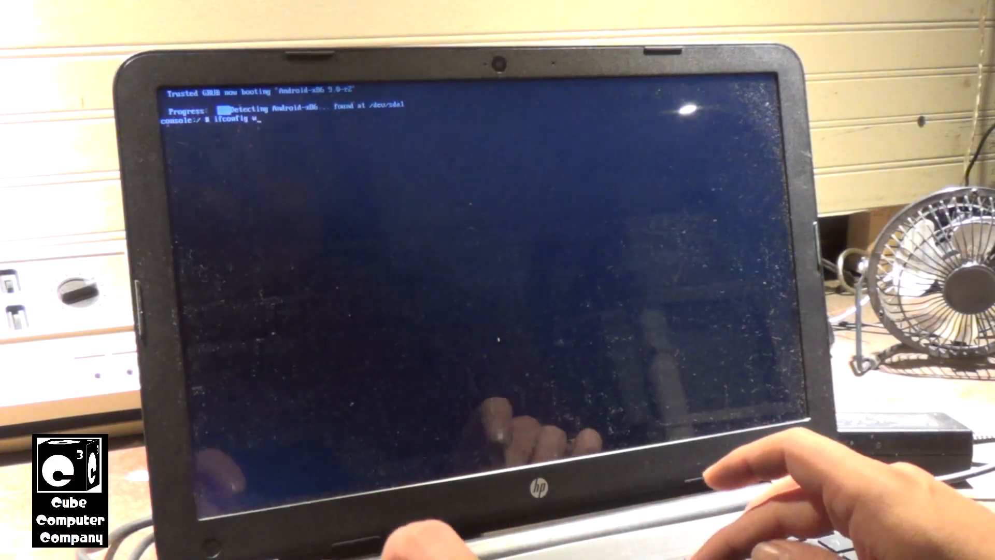
{"action": "type", "text": "lan"}
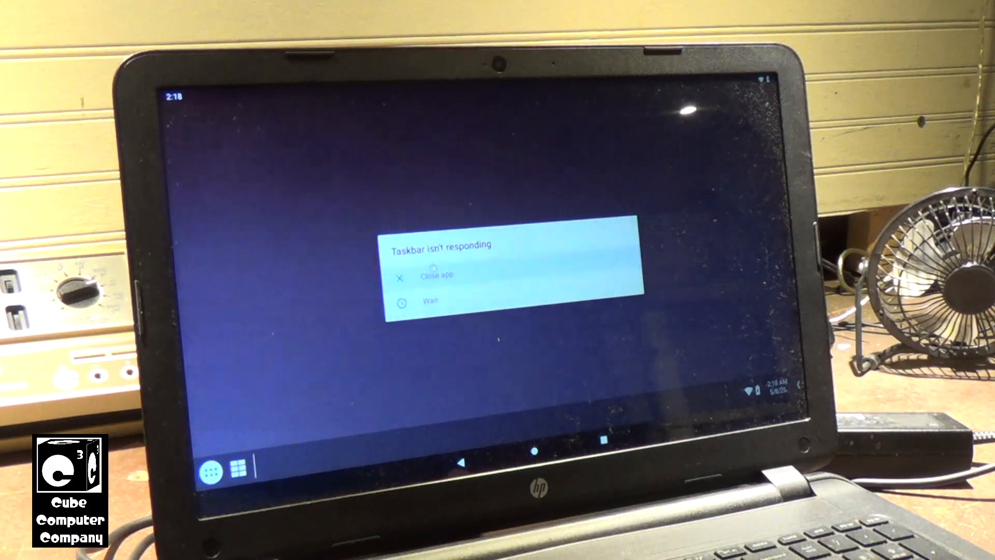
Step: Close the unresponsive Taskbar app, then open the app drawer listing installed apps
{"action": "left_click", "coordinate": [436, 277]}
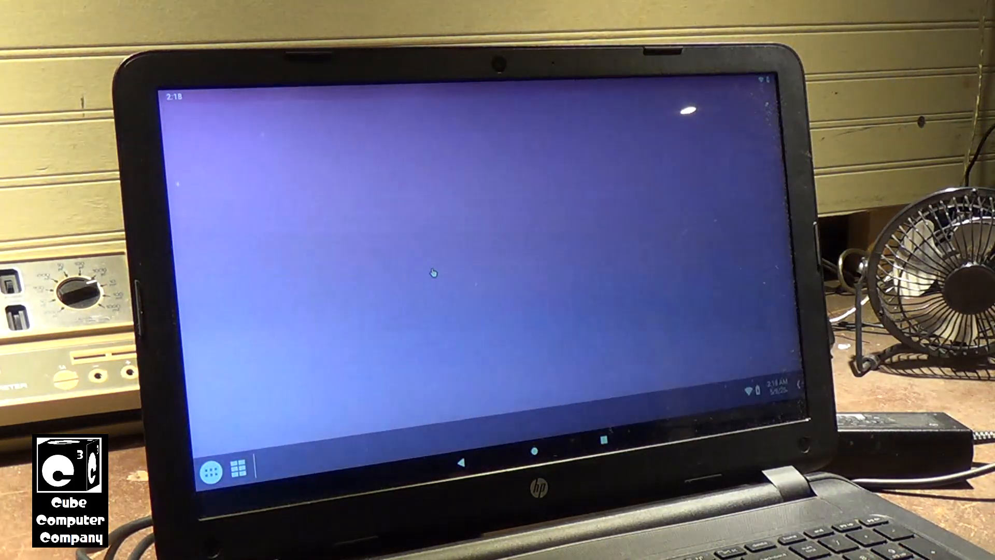
{"action": "mouse_move", "coordinate": [578, 337]}
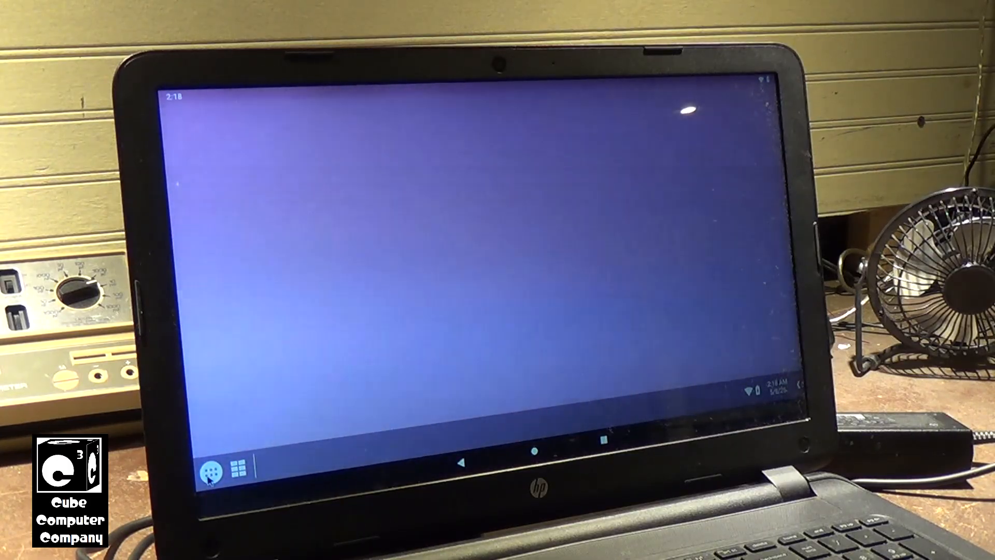
{"action": "left_click", "coordinate": [210, 455]}
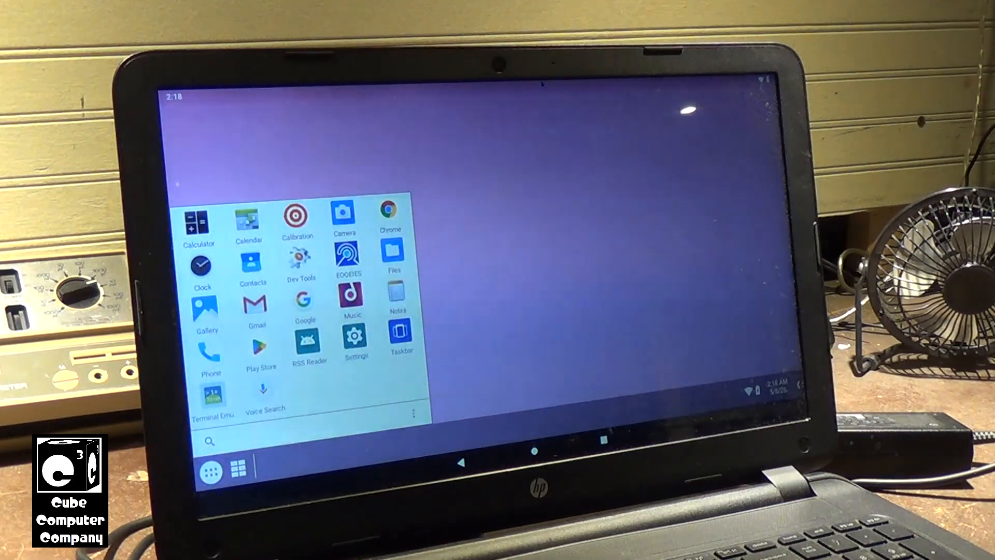